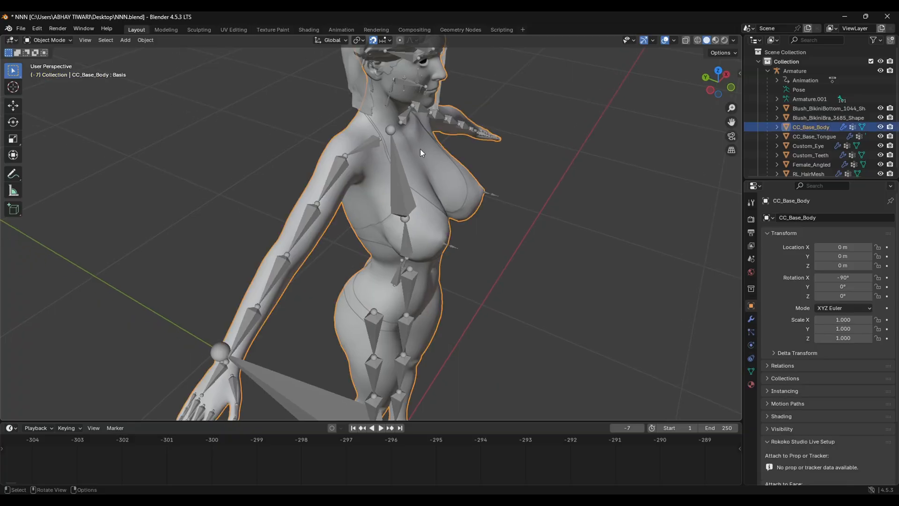
Place the Doll skeletal mesh in the level and create an Anim Blueprint from Doll_Skeleton in the Test folder
left_click(881, 126)
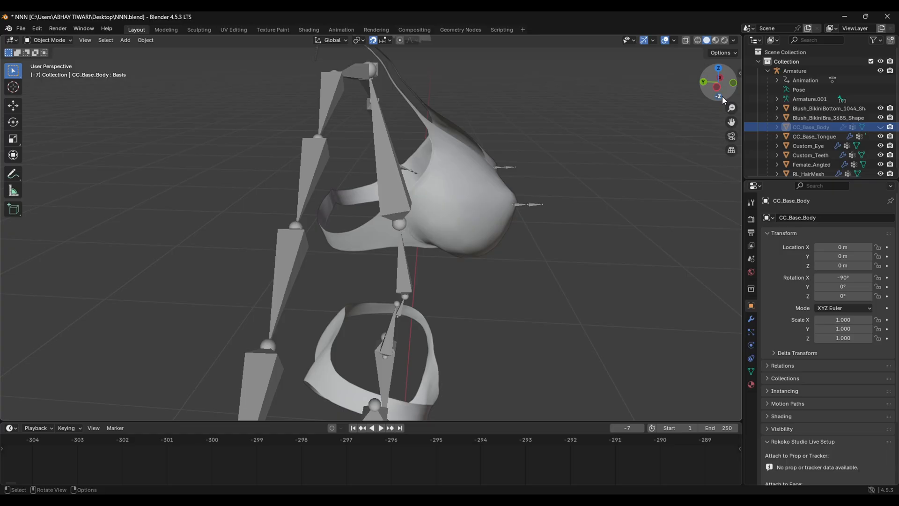
left_click_drag(718, 98, 717, 92)
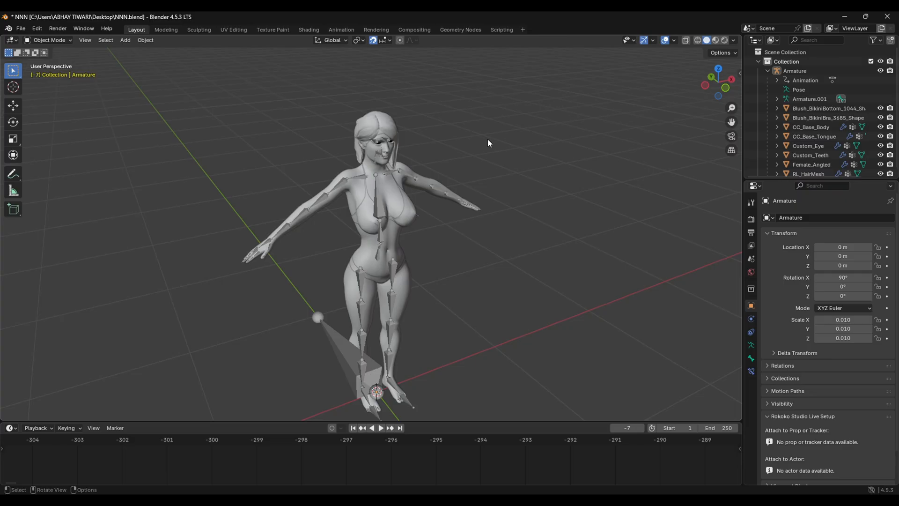
left_click(796, 70)
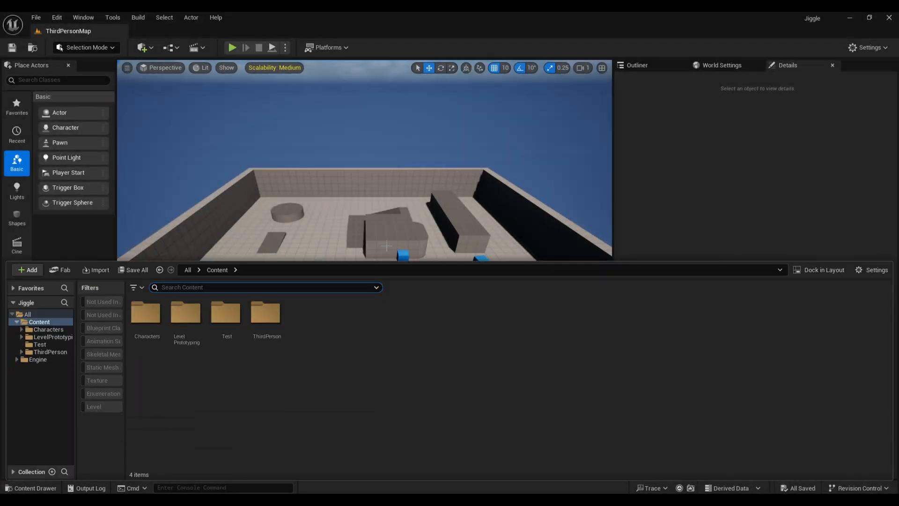
left_click(40, 345)
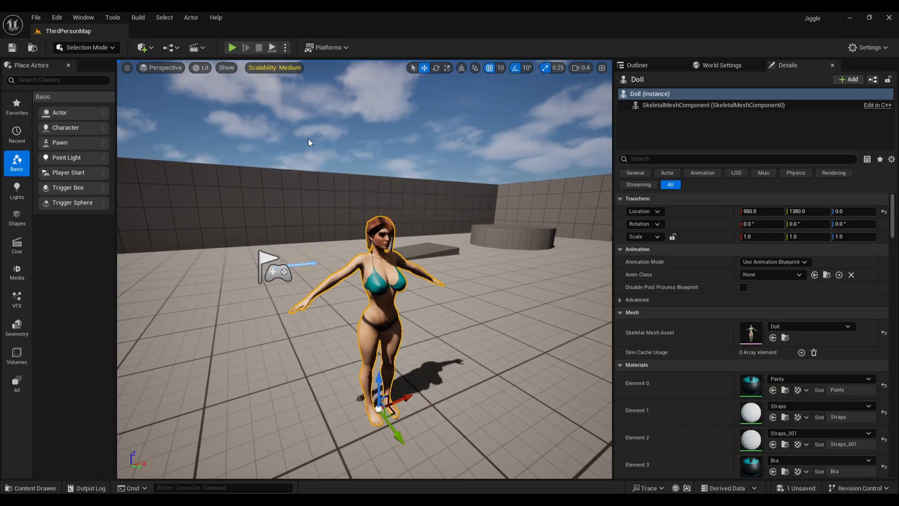
left_click(232, 48)
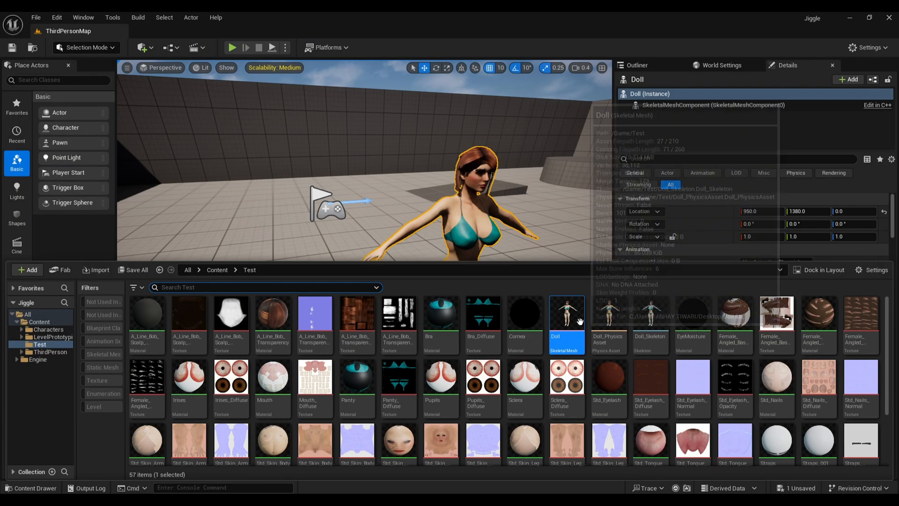
mouse_move(567, 313)
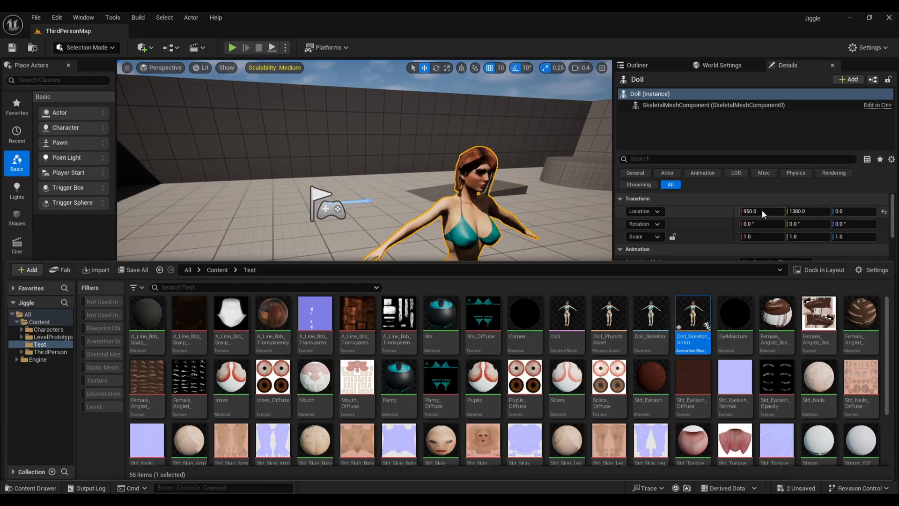
In Doll_Skeleton_AnimBlueprint, assign the first Spring controller to the CC_Base_L_Breast bone
double_click(692, 313)
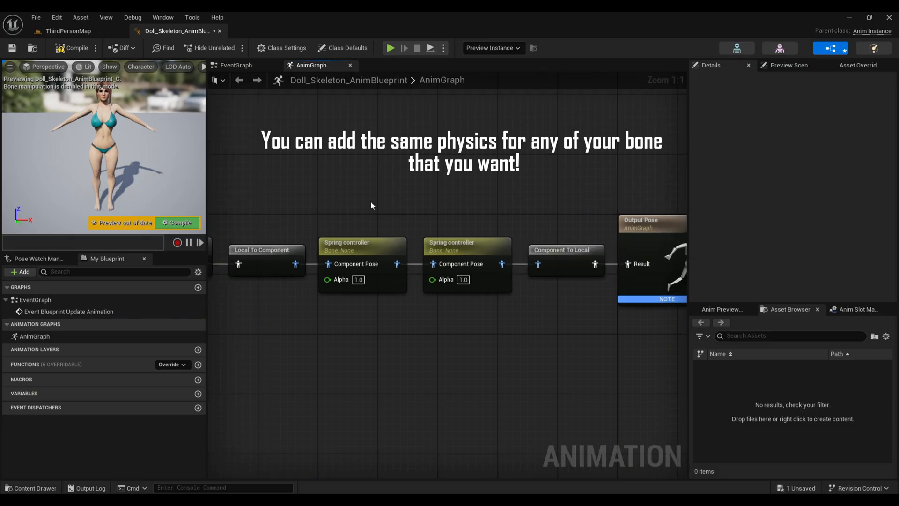
left_click(347, 246)
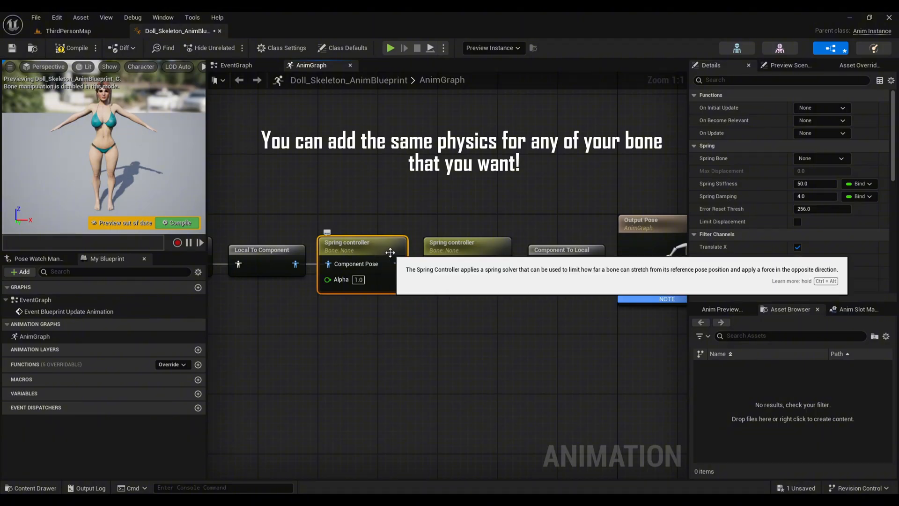
mouse_move(842, 160)
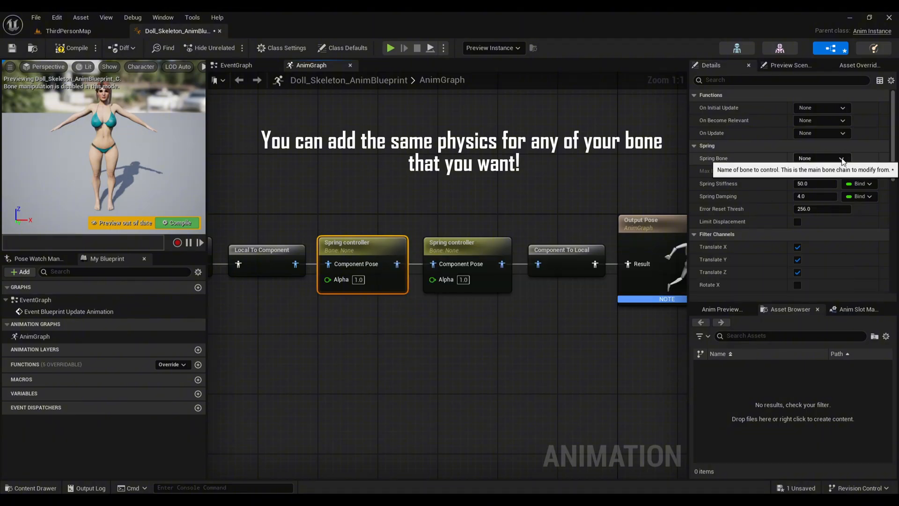
left_click(842, 159)
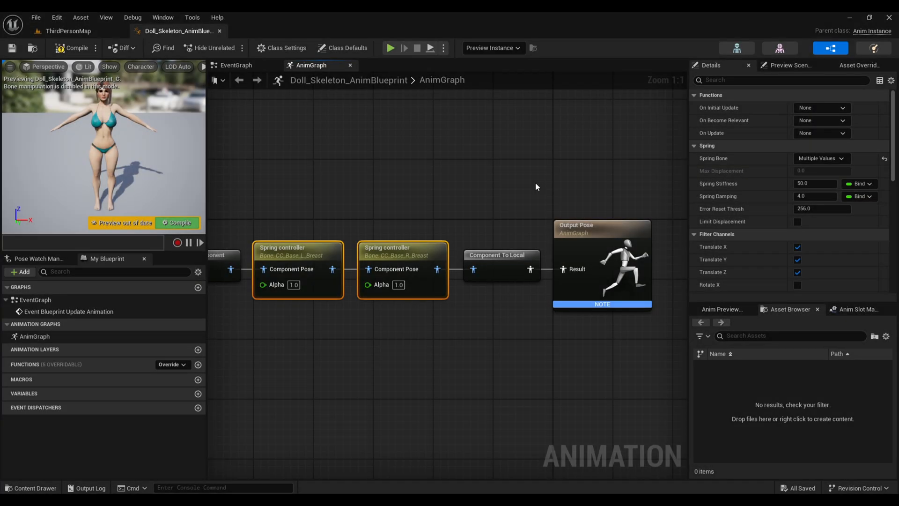
Give the Spring controller stiffness 4 and disable translation along X
left_click(814, 183)
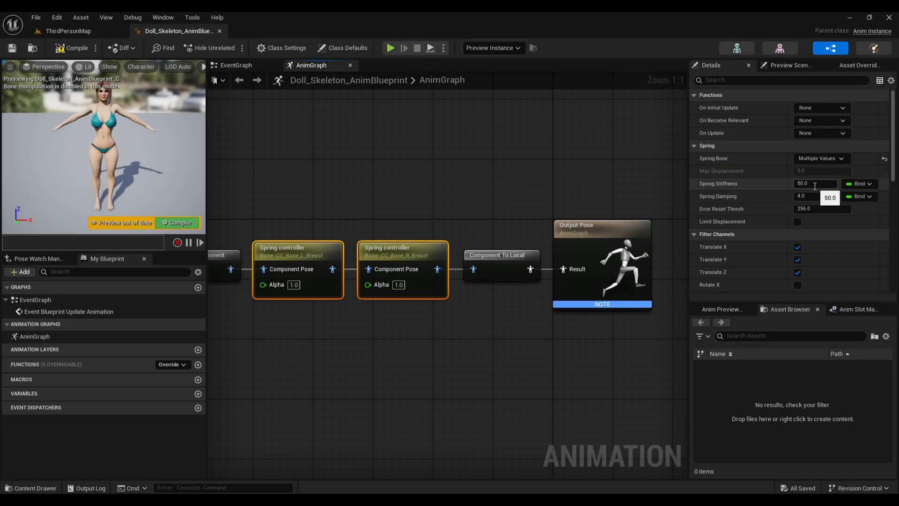
type("42")
left_click(817, 196)
type("8")
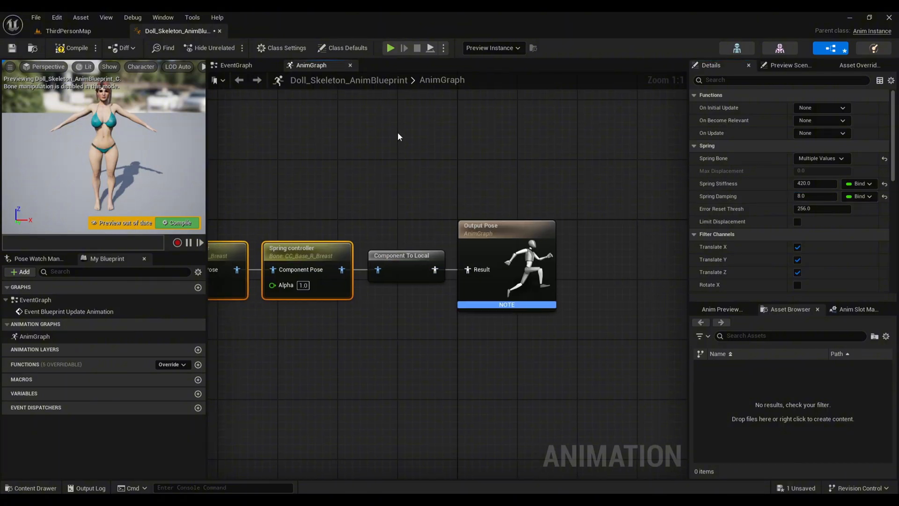
scroll("down", 3)
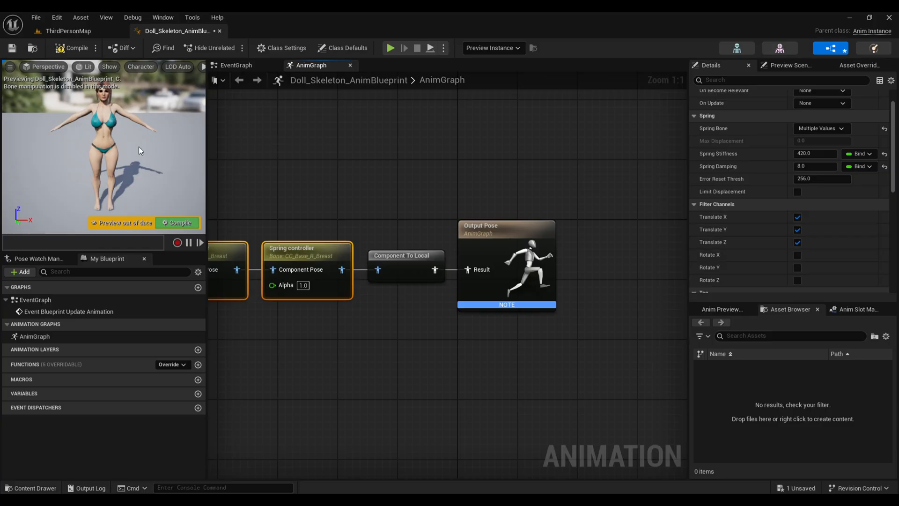
mouse_move(118, 157)
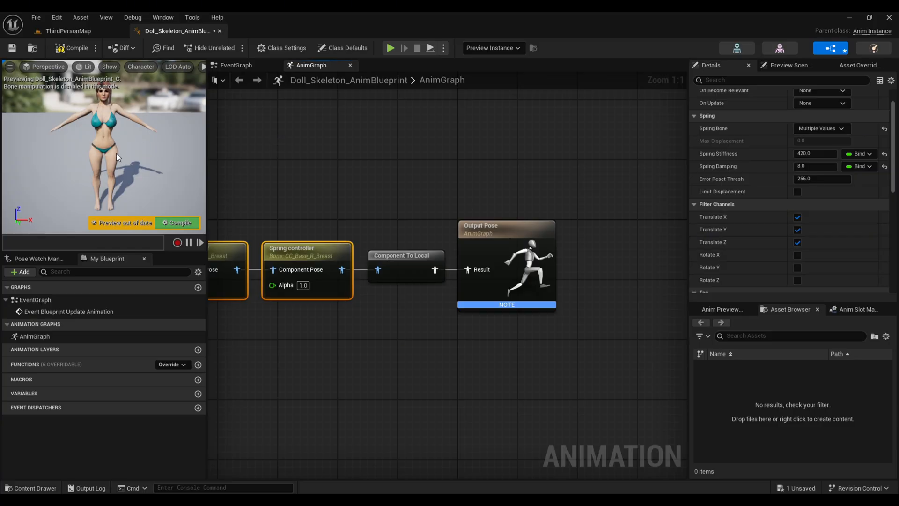
mouse_move(298, 227)
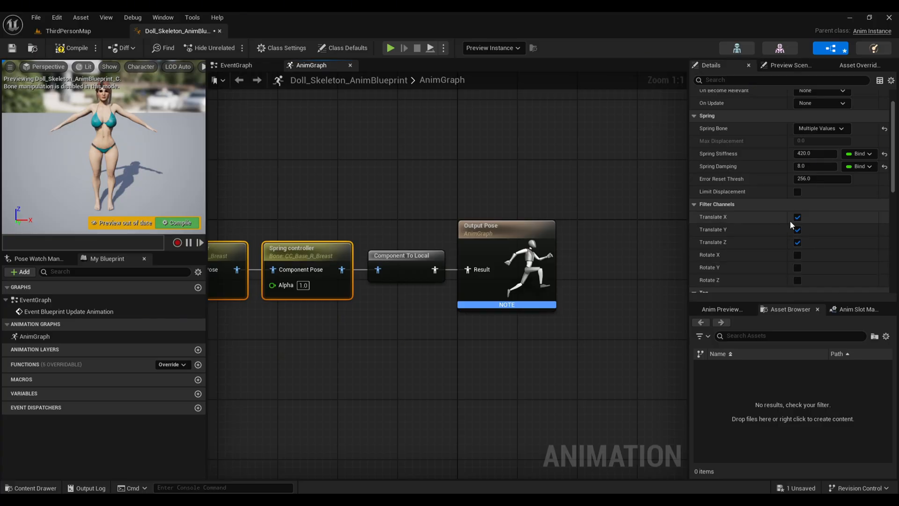
left_click(796, 217)
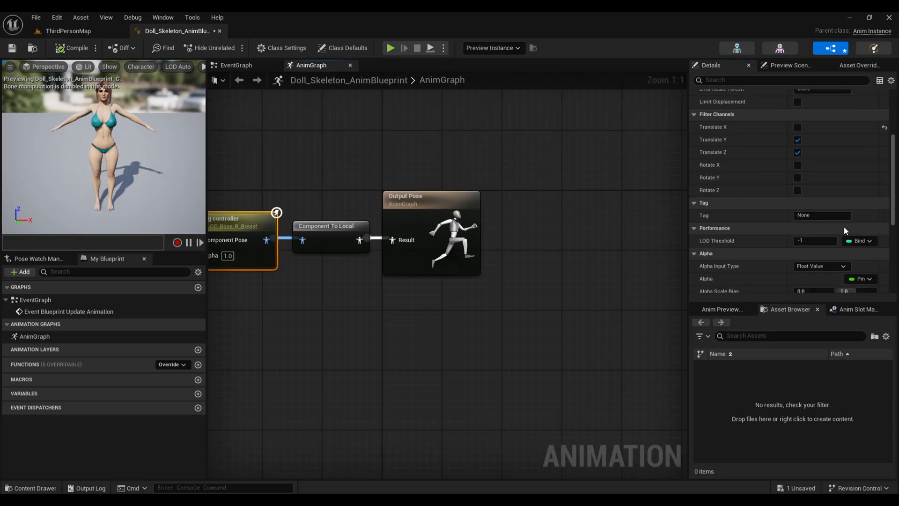
Set the controller's alpha scale to 0.3, compile, and go back to the ThirdPersonMap level
scroll("down", 3)
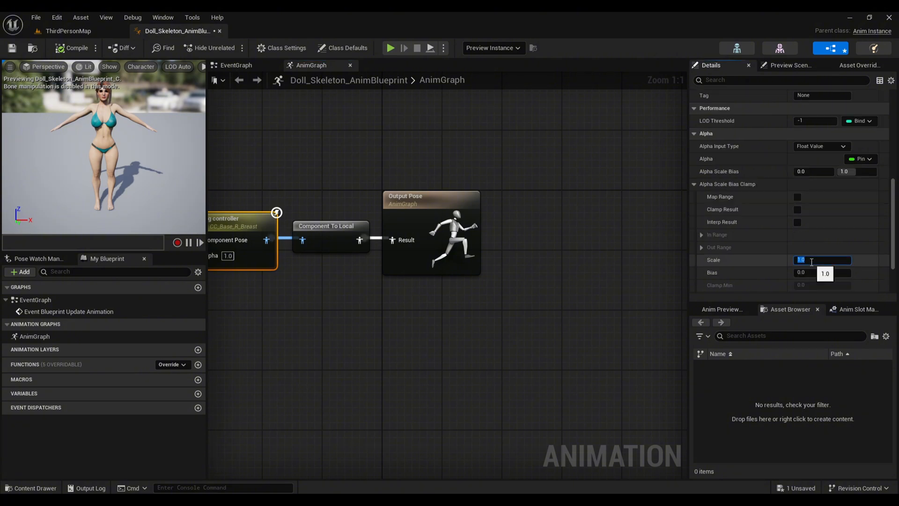
type(".3")
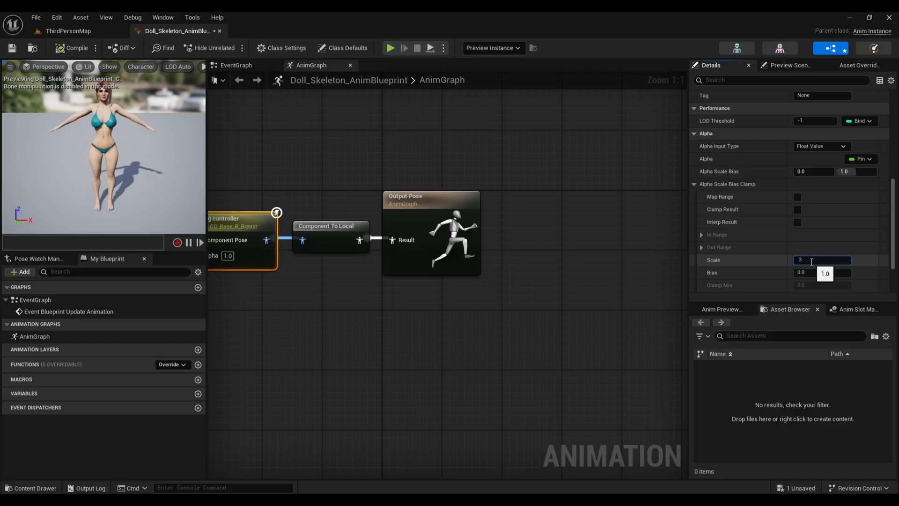
left_click(73, 48)
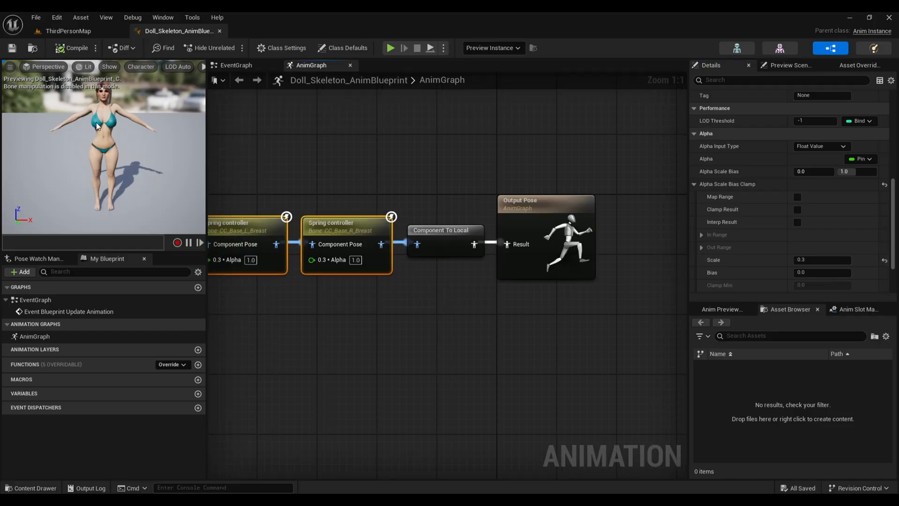
left_click(68, 30)
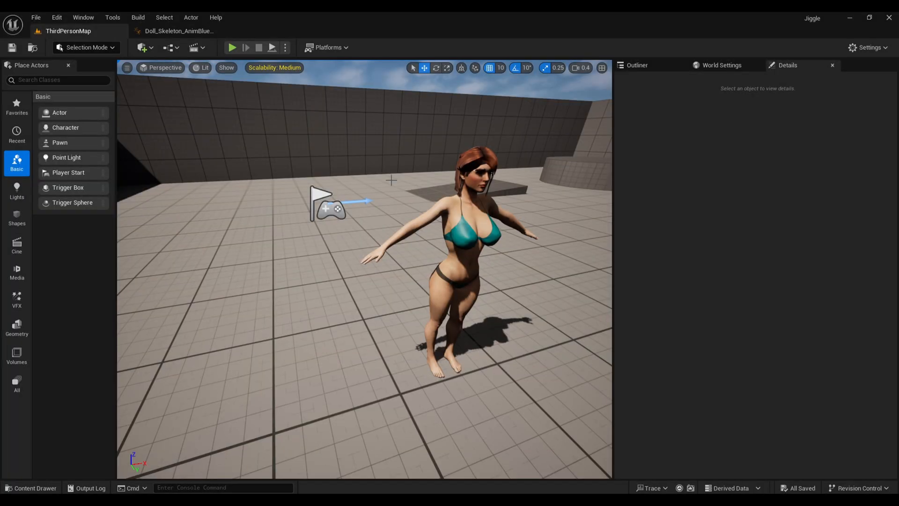
Play the level in the viewport, stop the session, and open the Doll_Skeleton asset
left_click(286, 47)
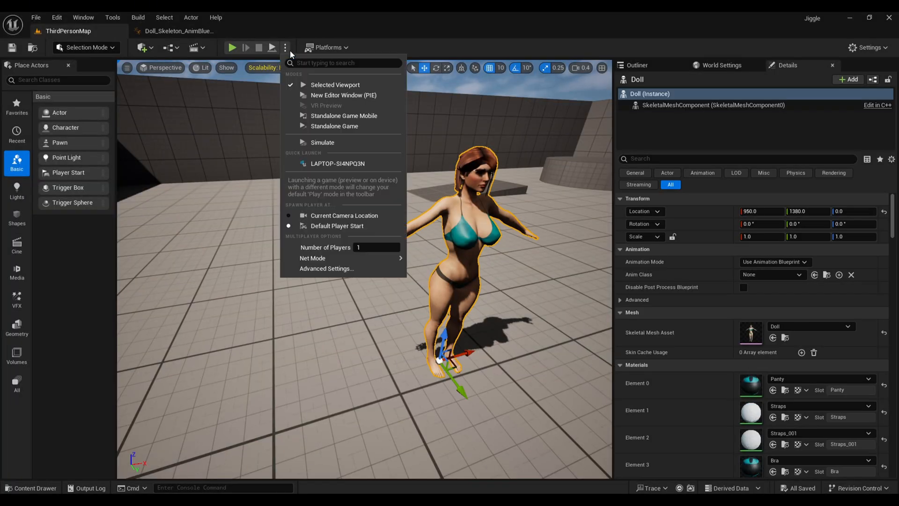
left_click(232, 47)
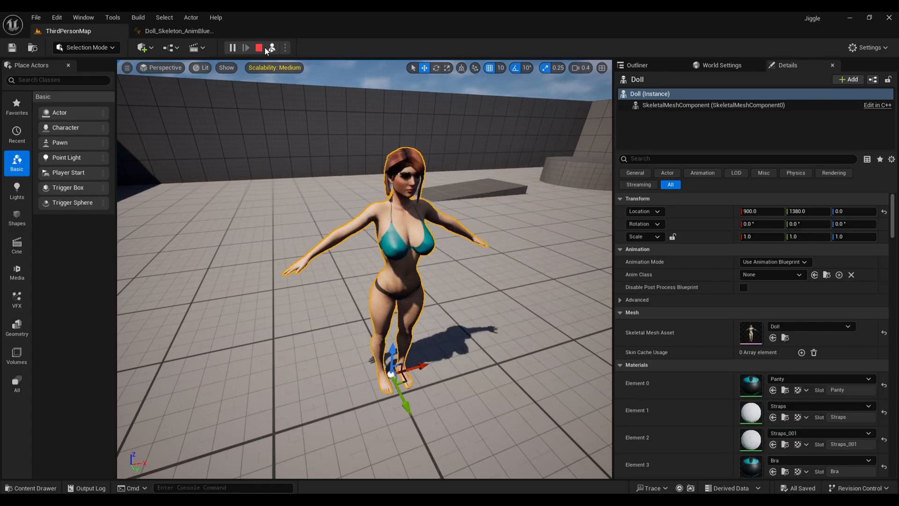
left_click(232, 48)
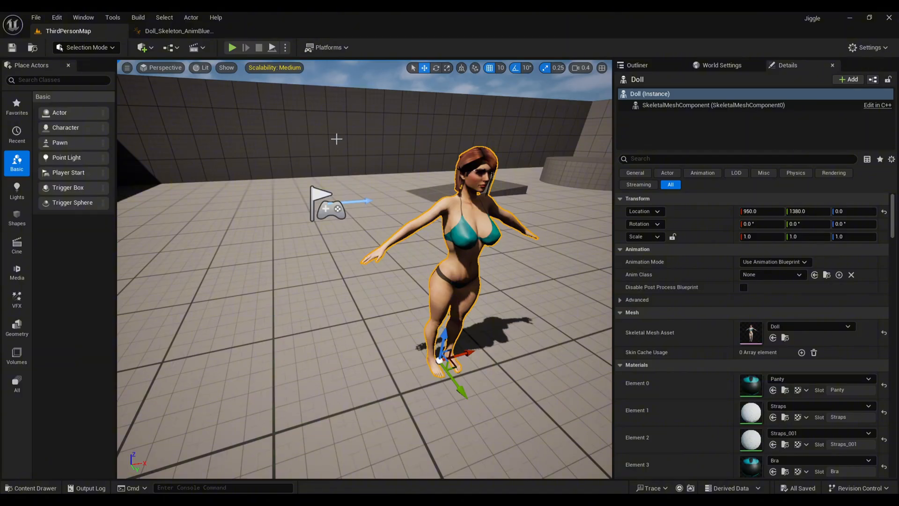
left_click(178, 30)
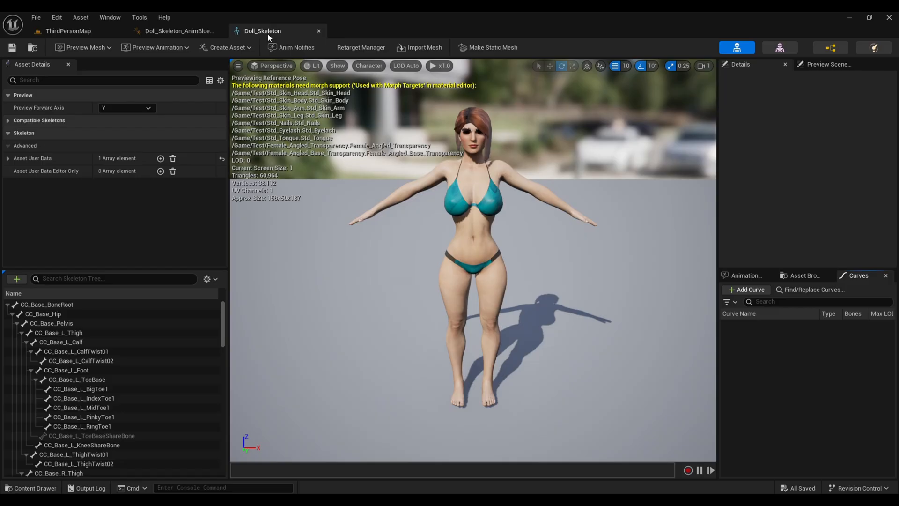
Set the Doll skeletal mesh's Post Process Anim Blueprint to Doll_Skeleton_AnimBlueprint and save it
left_click(177, 30)
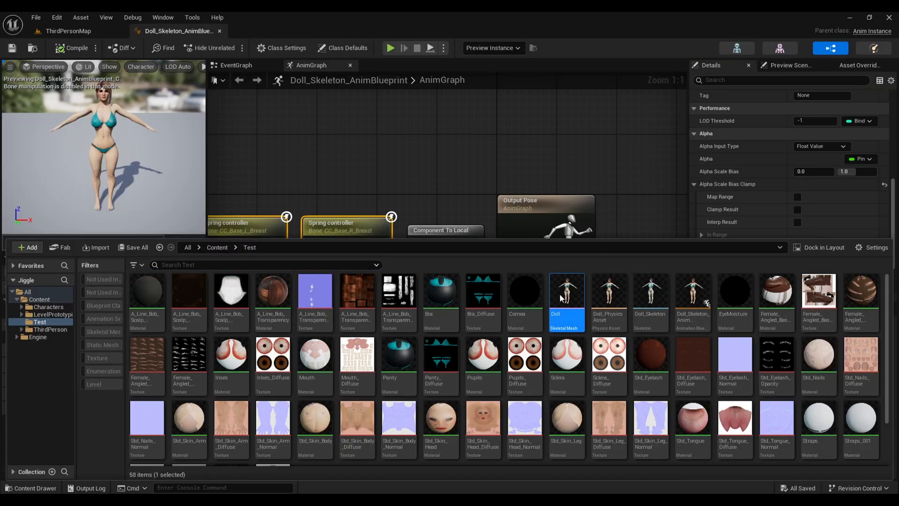
double_click(566, 289)
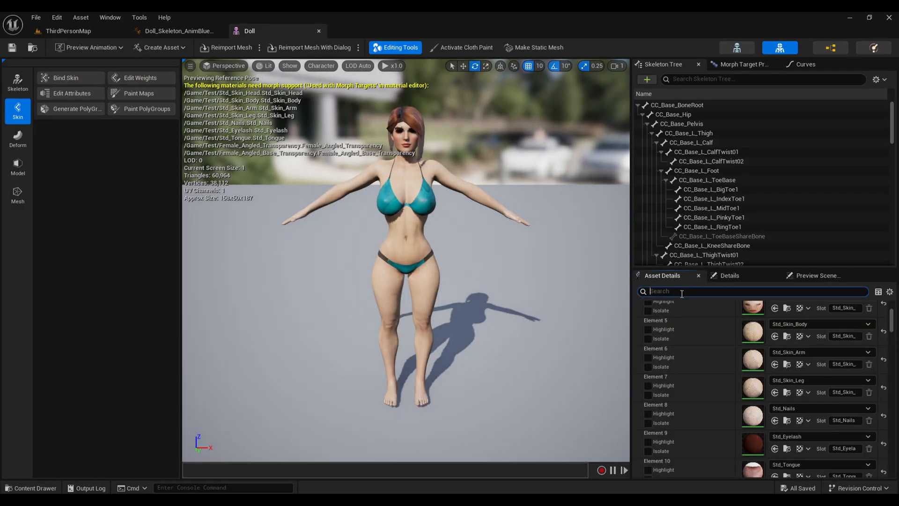
type("Post")
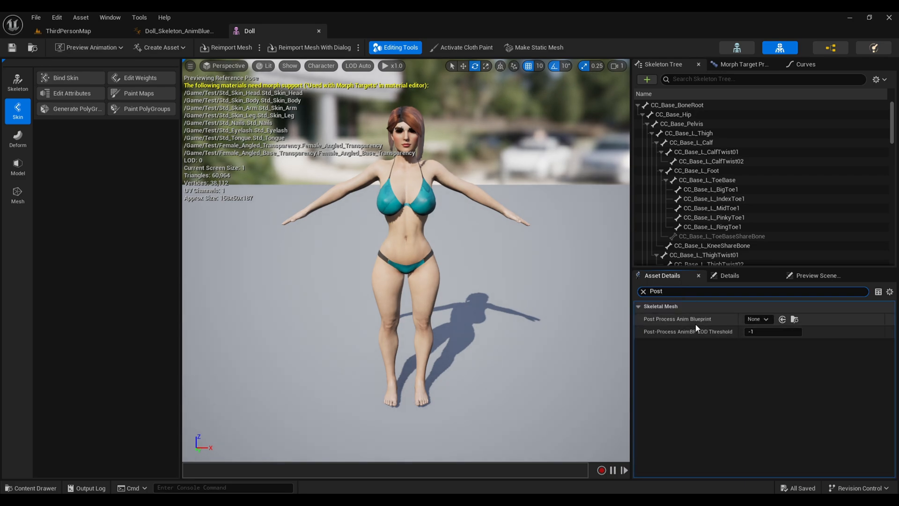
left_click(757, 319)
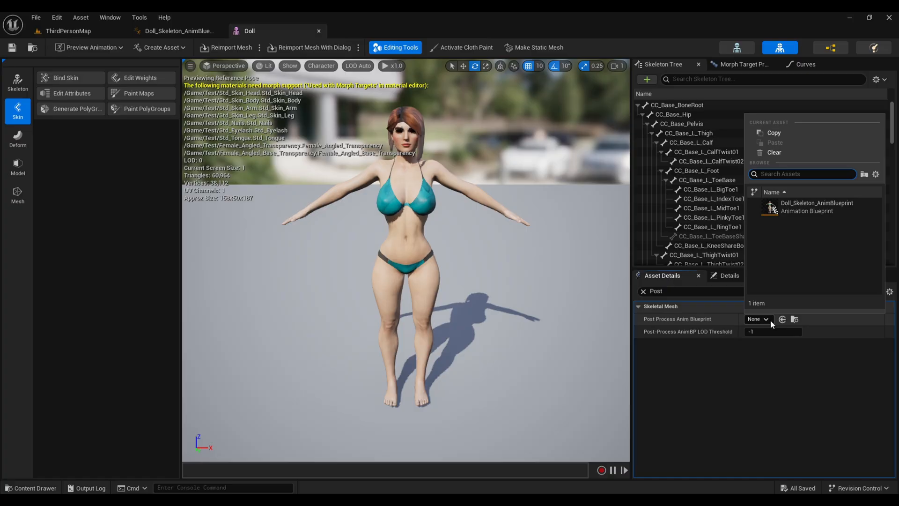
mouse_move(814, 206)
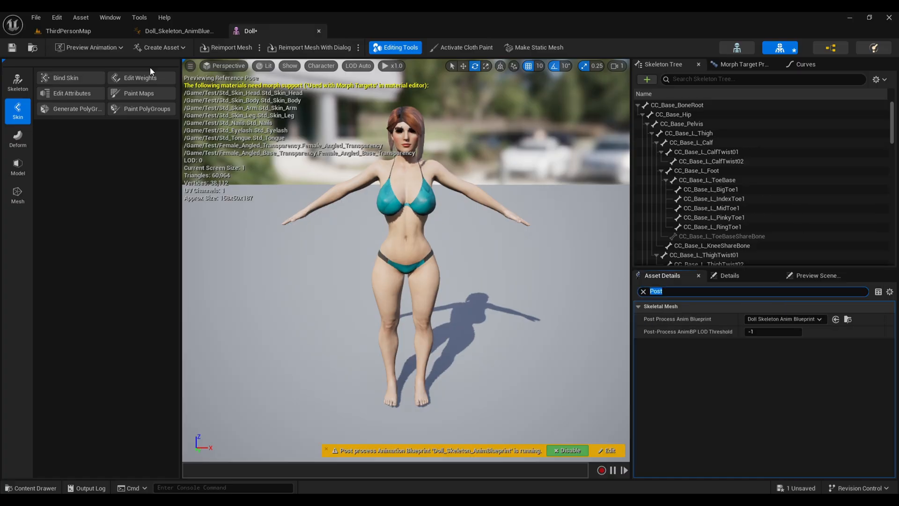
left_click(68, 30)
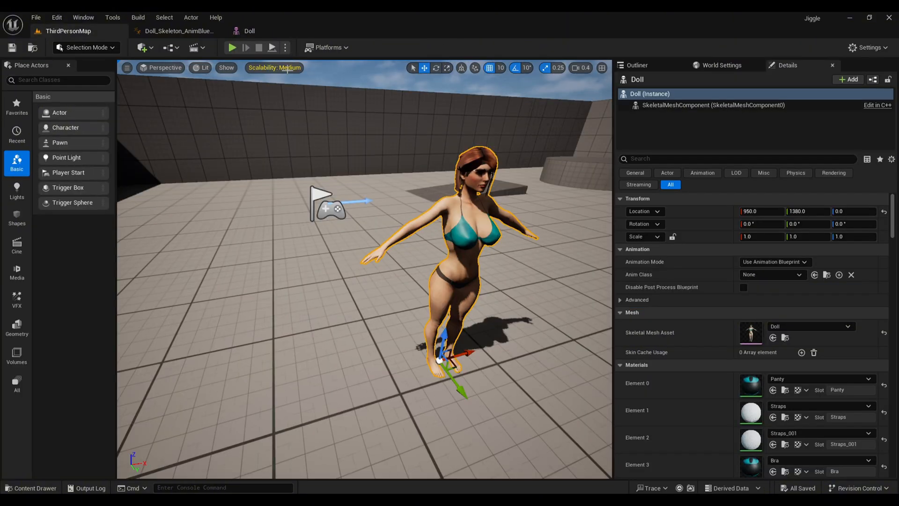
Check the anim blueprint, return to ThirdPersonMap and play the level to test the breast jiggle
left_click(232, 48)
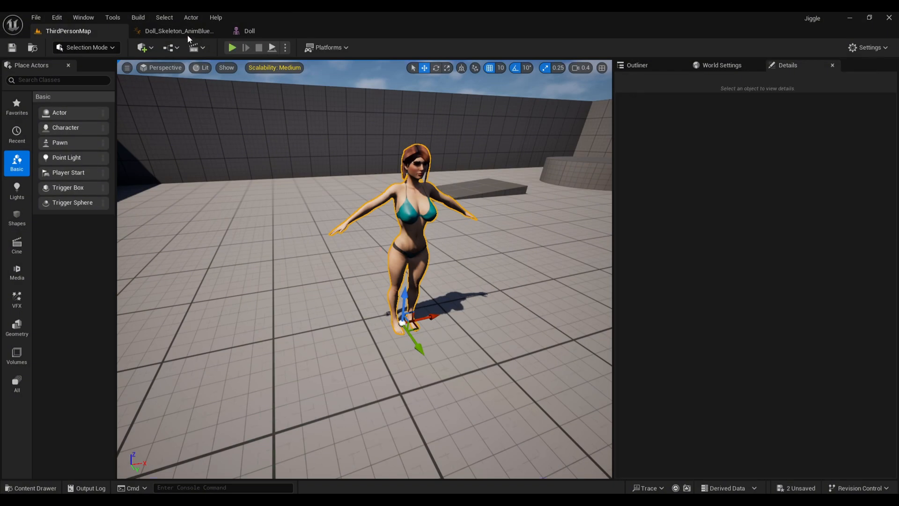
left_click(178, 30)
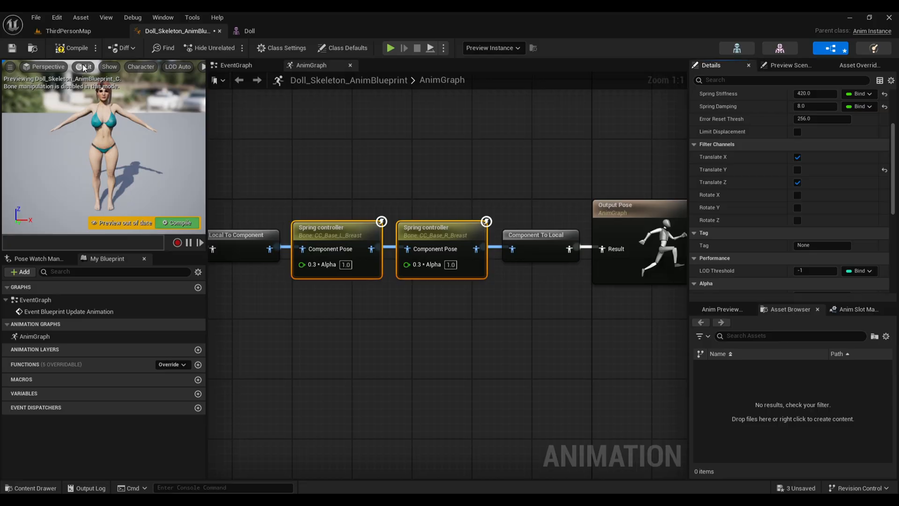
left_click(68, 31)
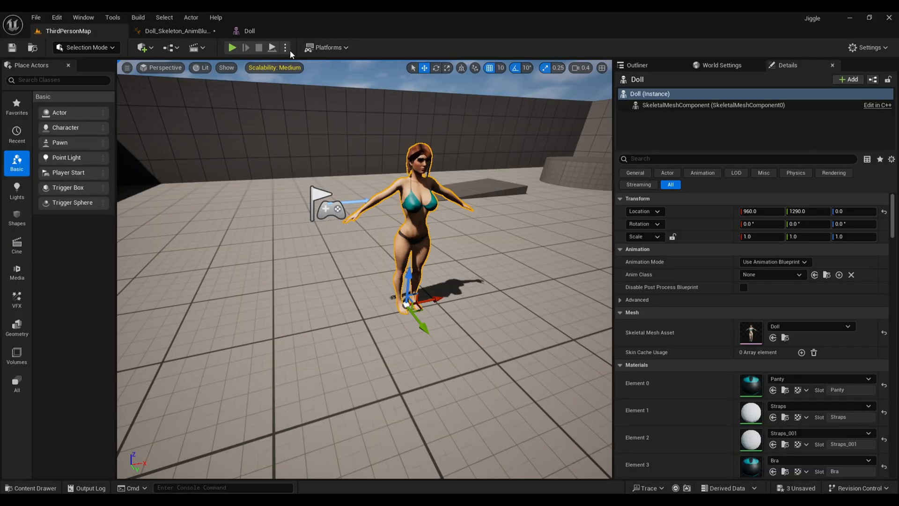
left_click(232, 48)
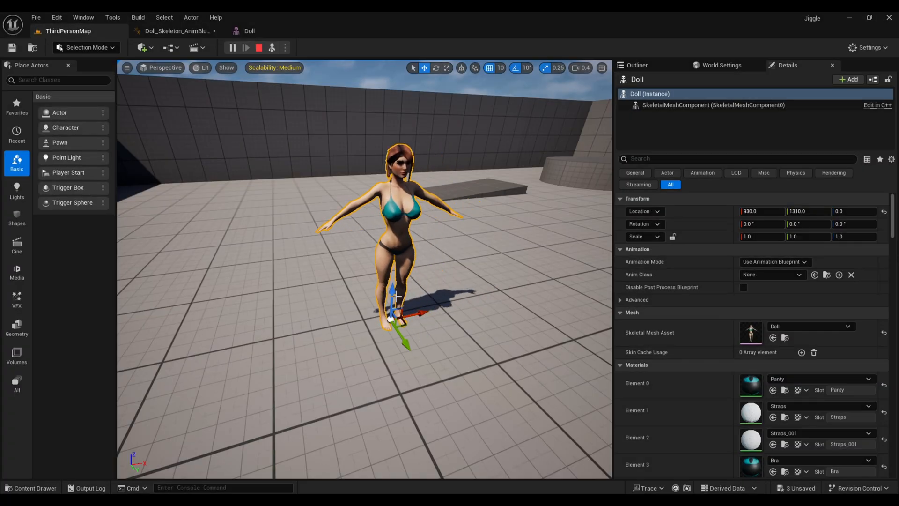